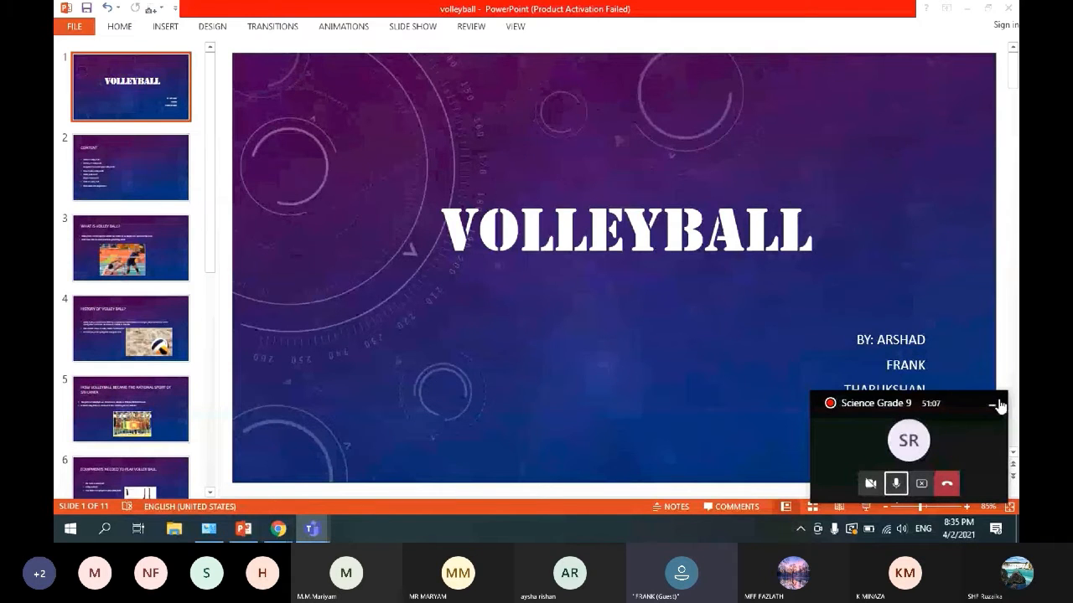
Minimize the Teams call window so presenters Arshad, Frank and Tharukshan are visible
click(997, 404)
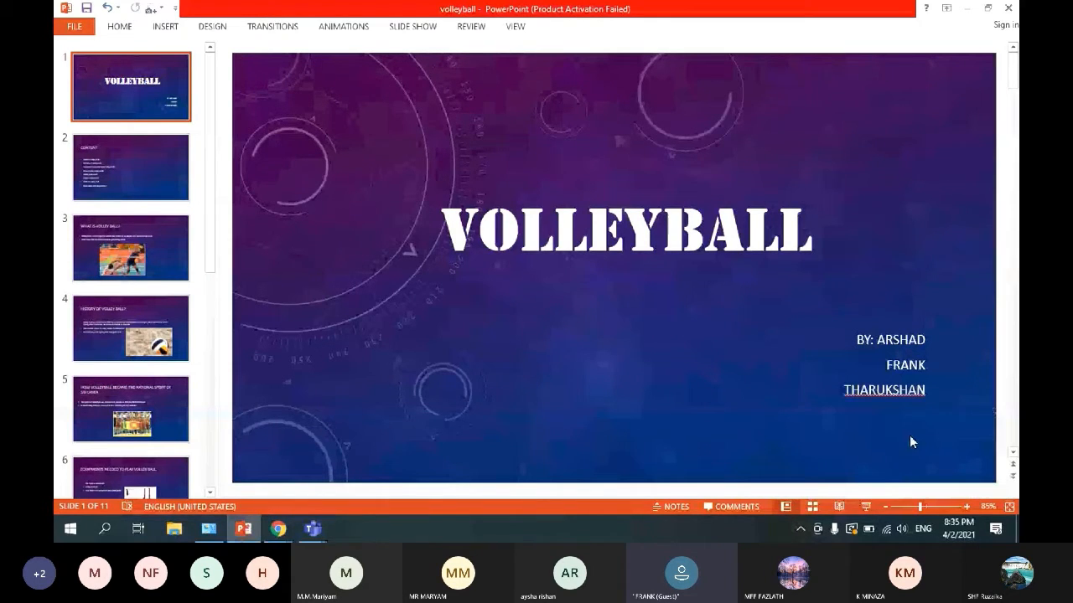